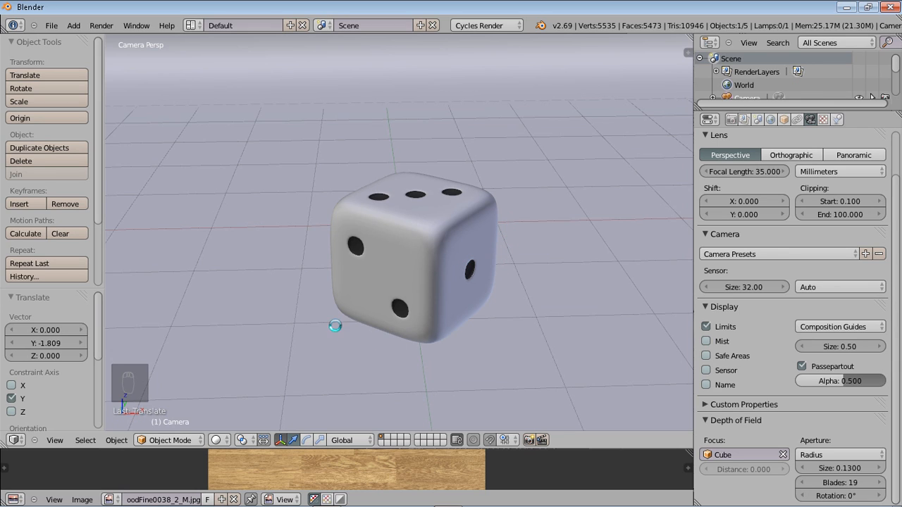
mouse_move(547, 218)
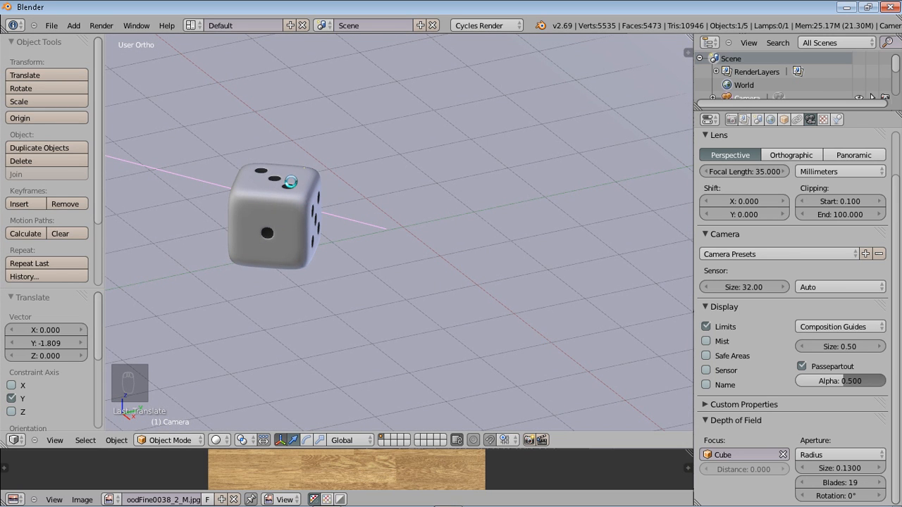
Start a fresh default scene with a single cube via File > New
click(50, 26)
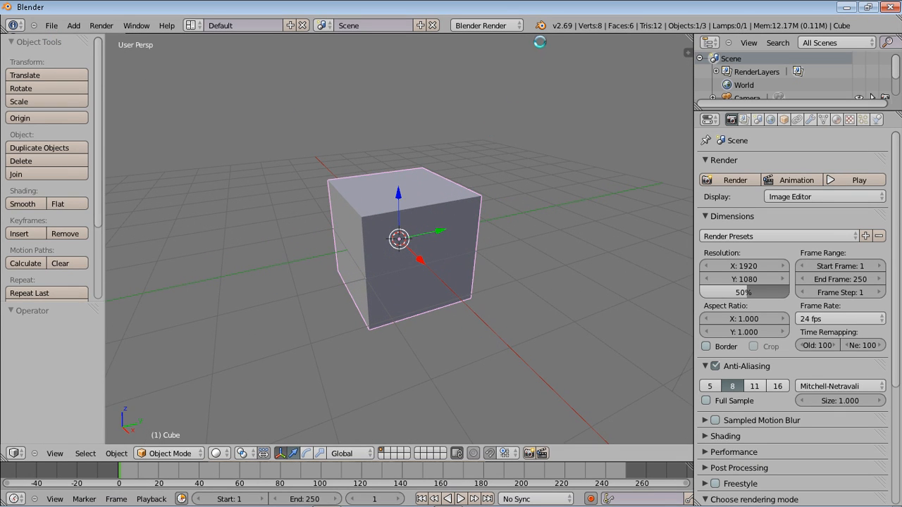
Enable Screencast Keys so pressed keys display in the 3D viewport
click(166, 26)
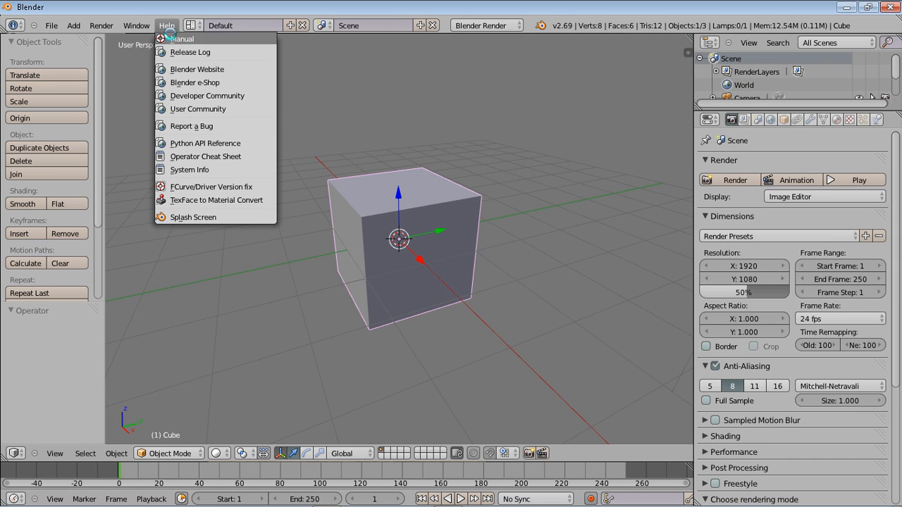
click(192, 217)
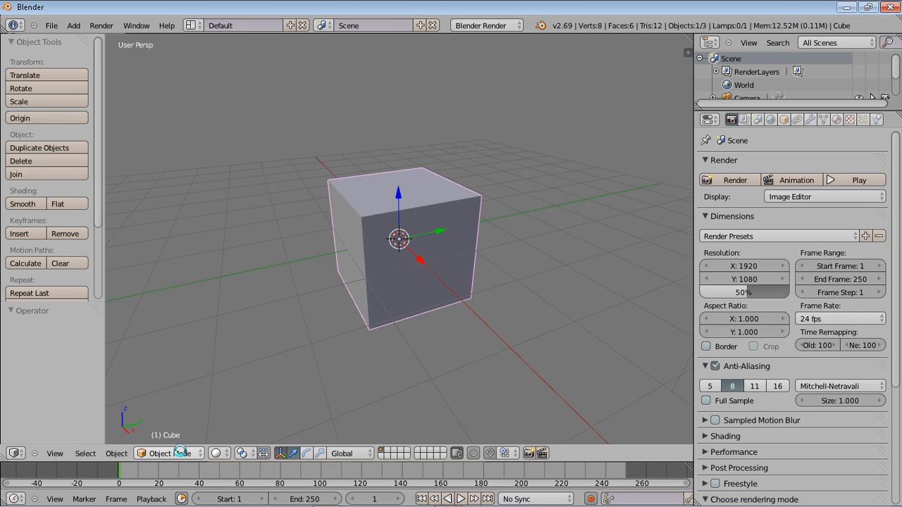
mouse_move(530, 308)
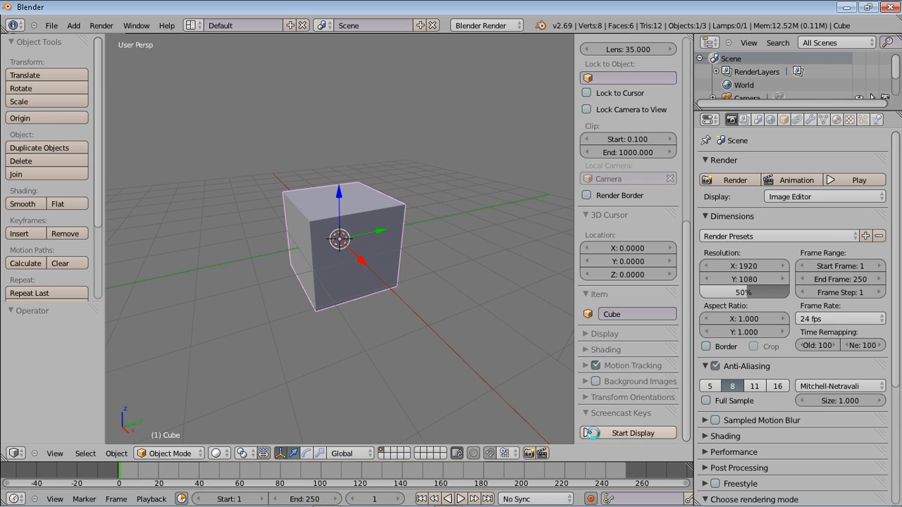
click(626, 433)
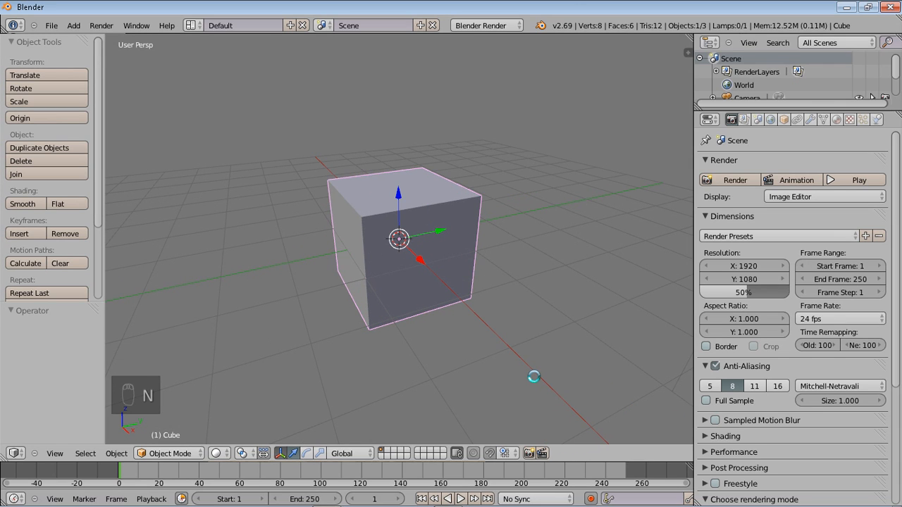
click(51, 25)
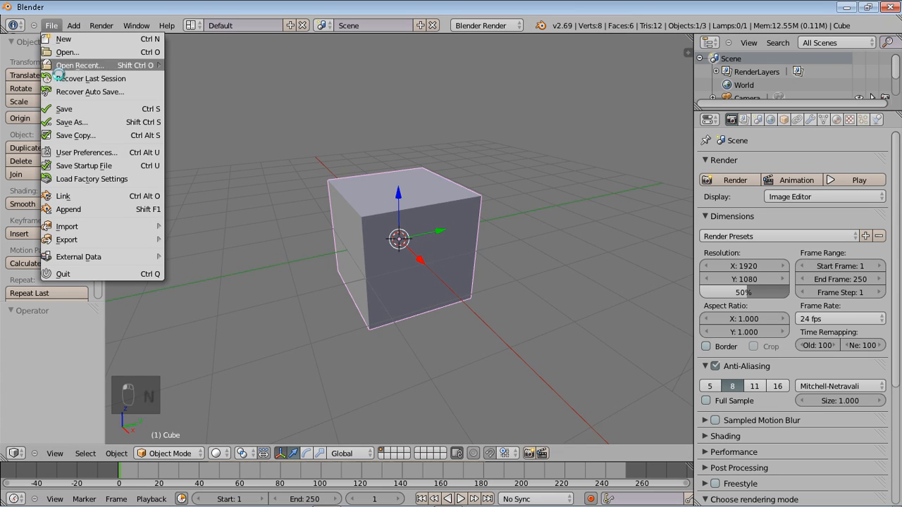
click(86, 152)
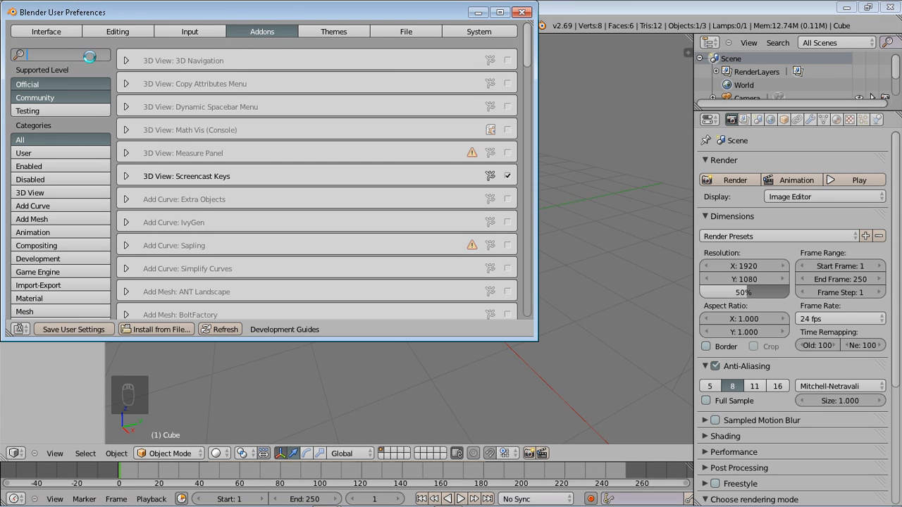
text(scre)
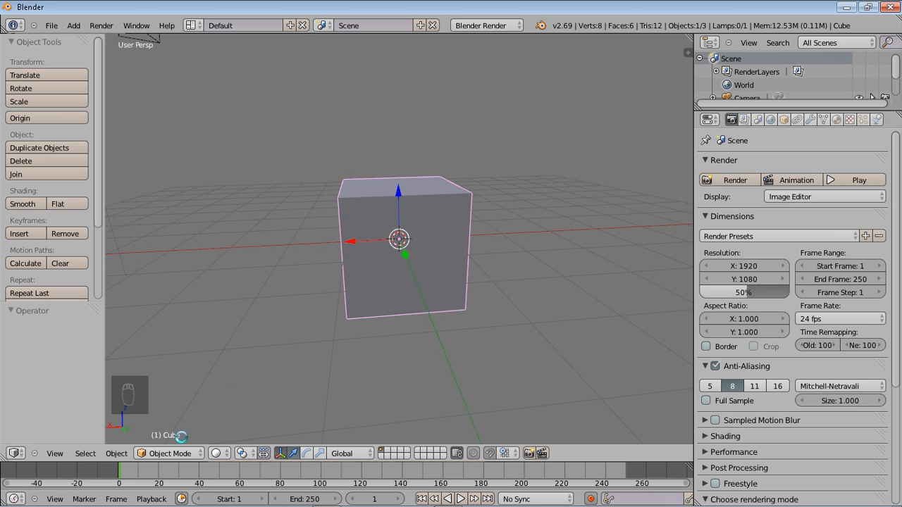
Put the default cube into Edit Mode with all geometry selected
click(169, 454)
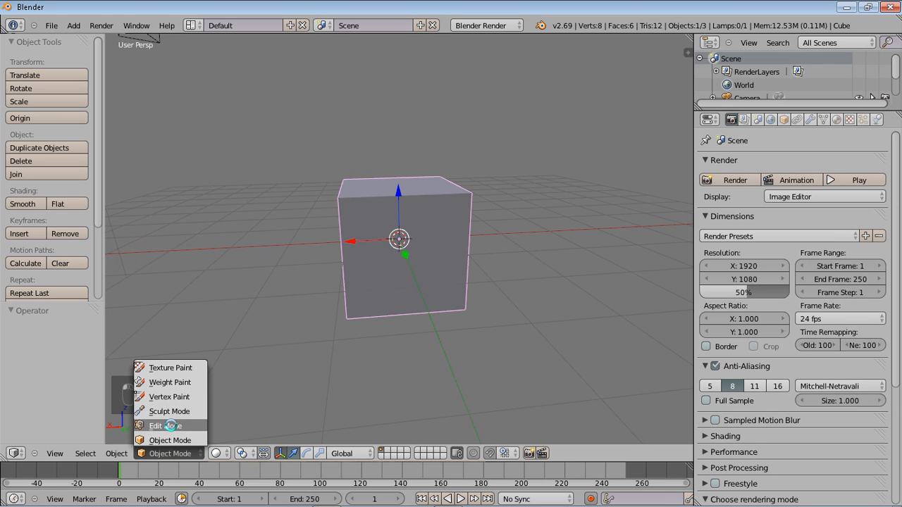
click(165, 426)
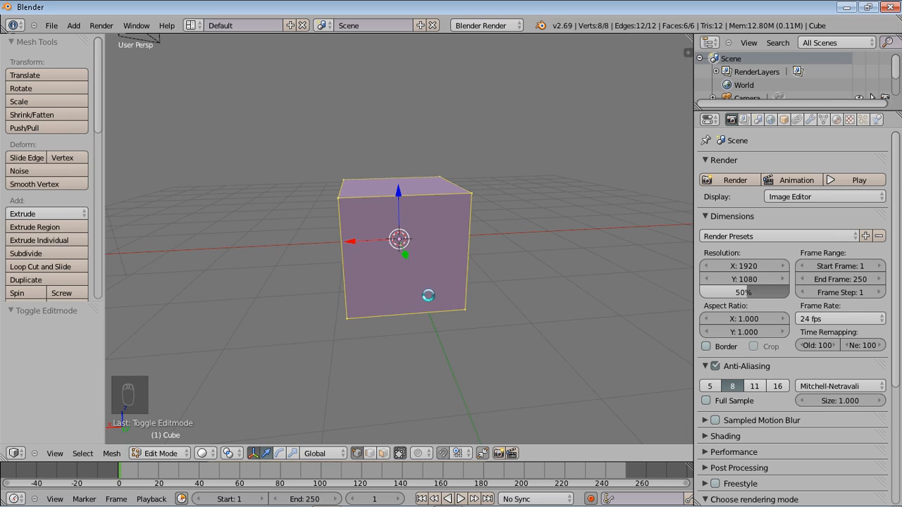
key(Tab)
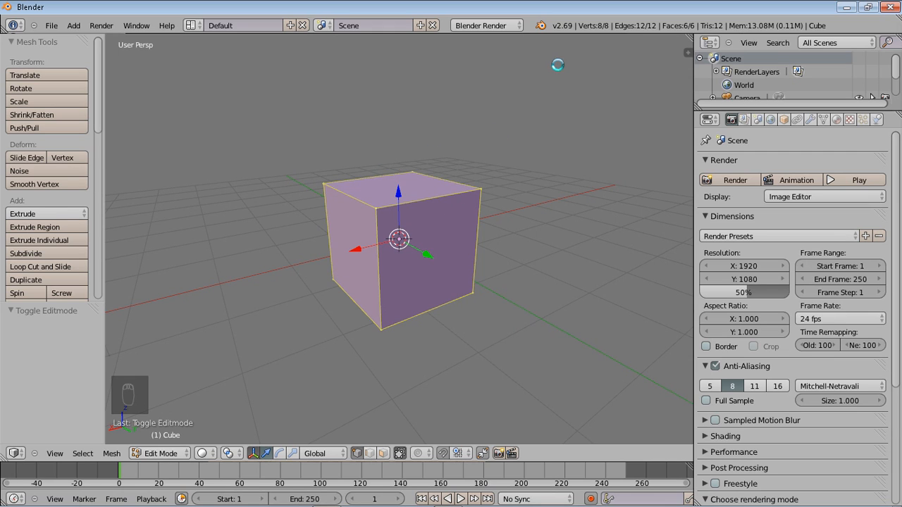
mouse_move(481, 223)
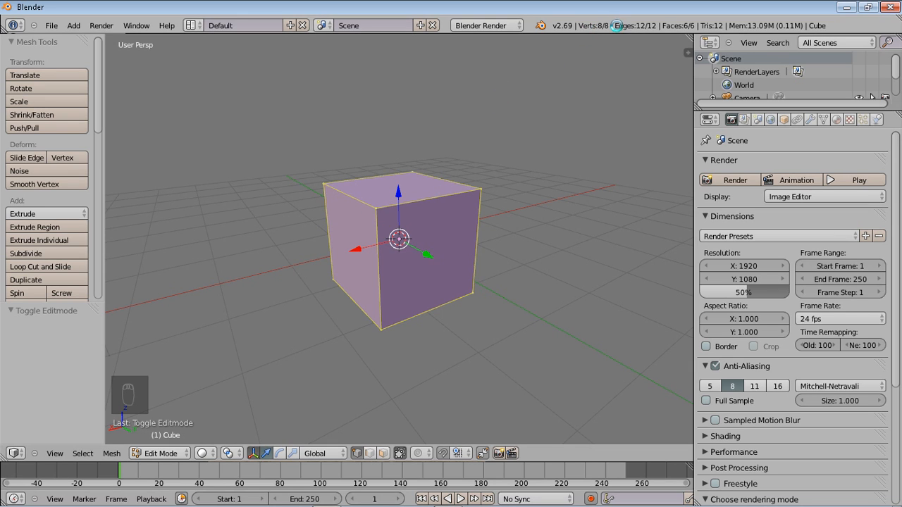
mouse_move(493, 176)
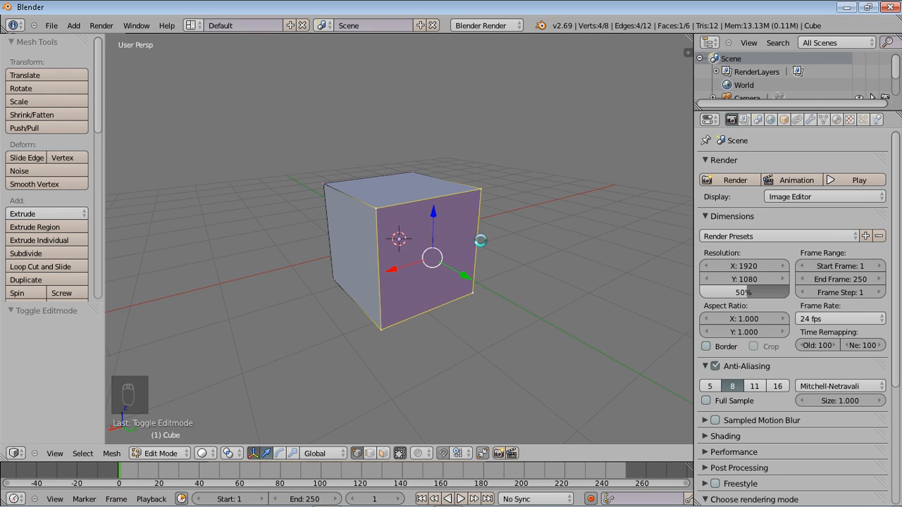
Subdivide the whole cube mesh with 4 cuts per edge and return to object mode
key(a)
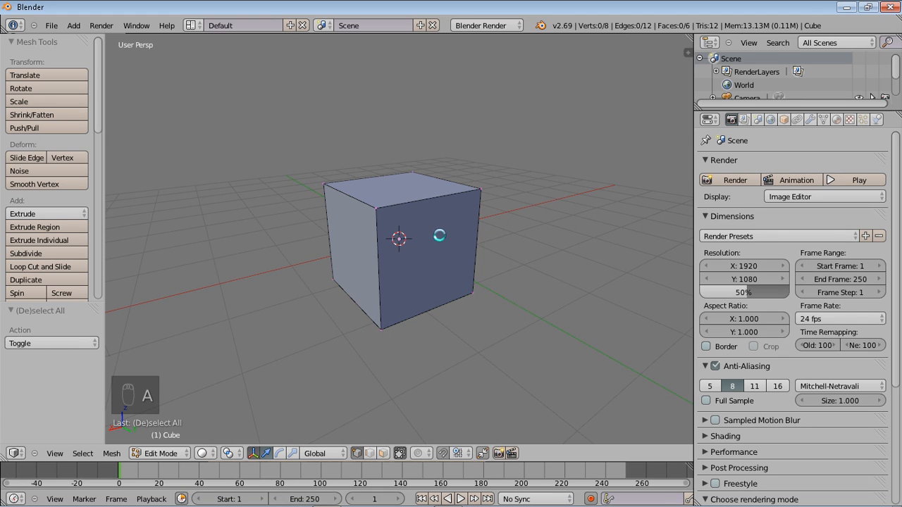
key(a)
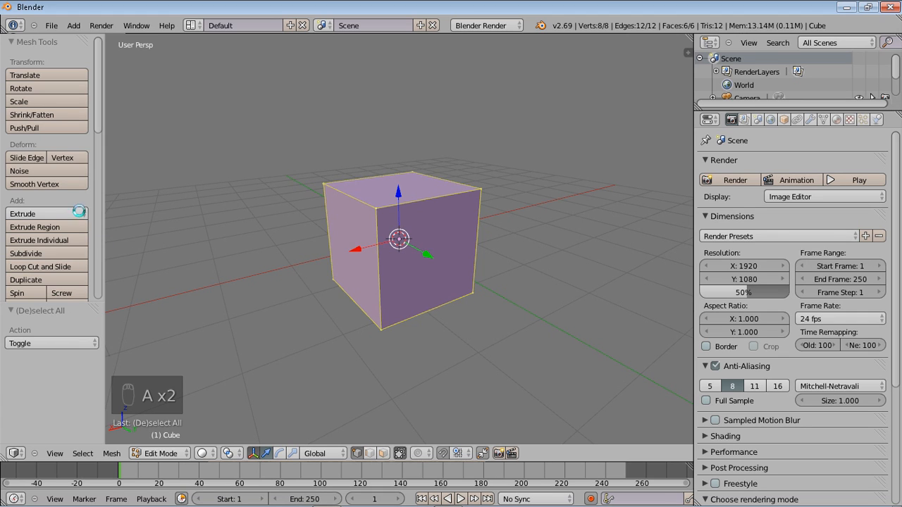
mouse_move(25, 254)
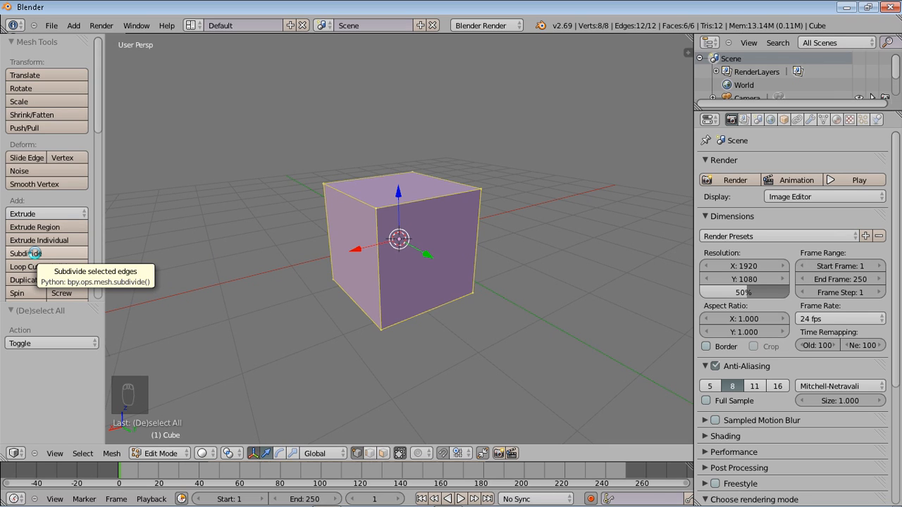
click(26, 253)
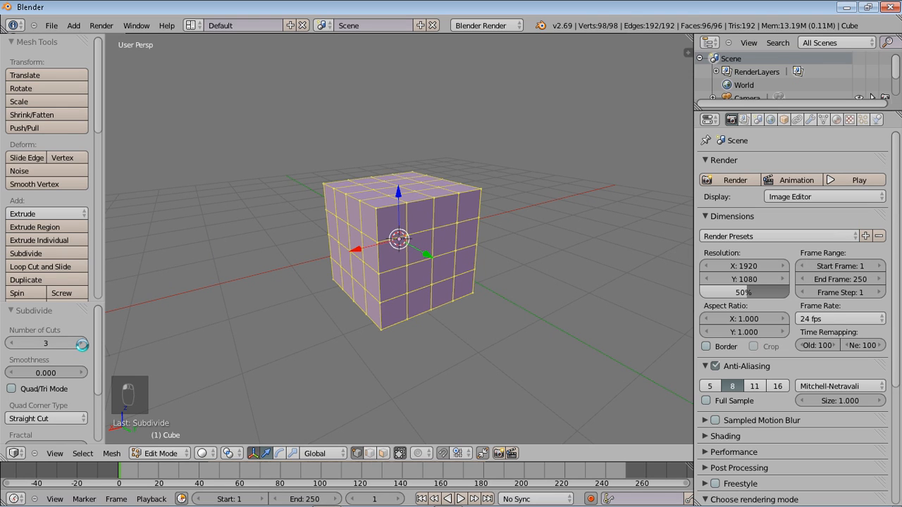
click(78, 342)
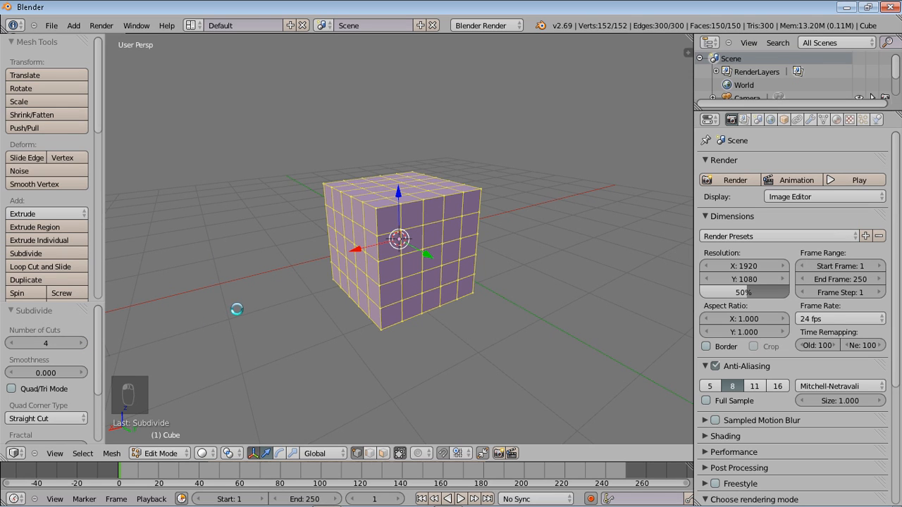
key(Tab)
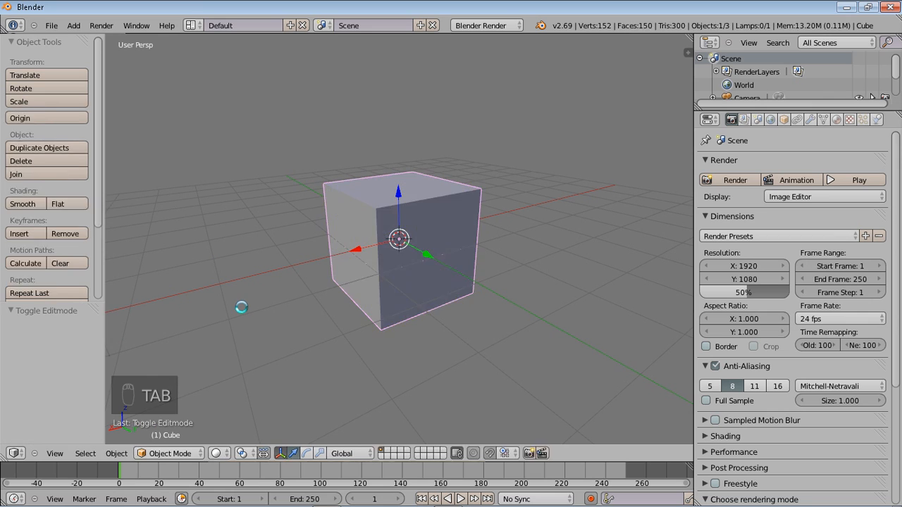
Enter Edit Mode with face select to mark the dice-pip faces on each side
key(Tab)
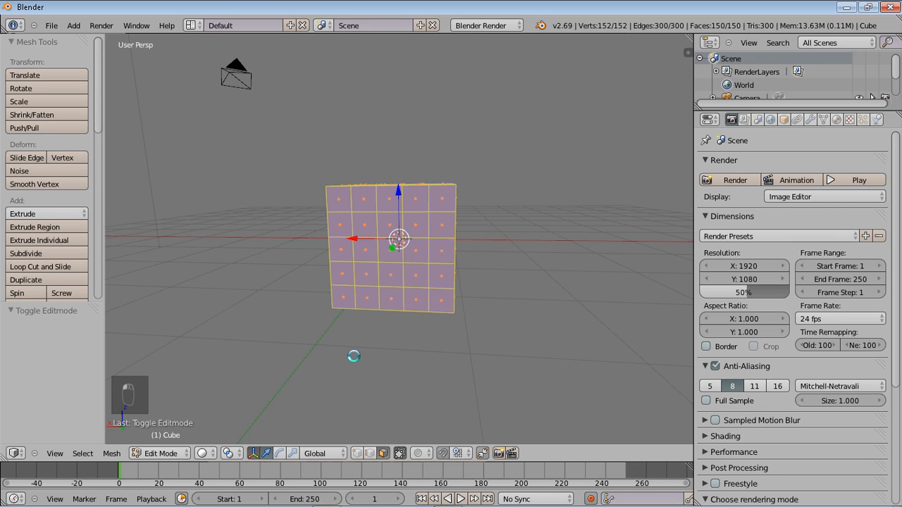
key(ctrl+tab)
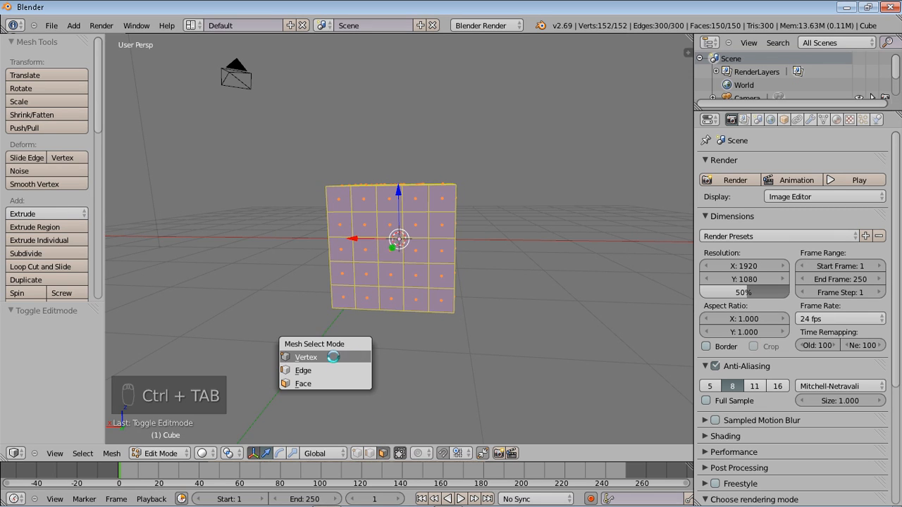
click(304, 358)
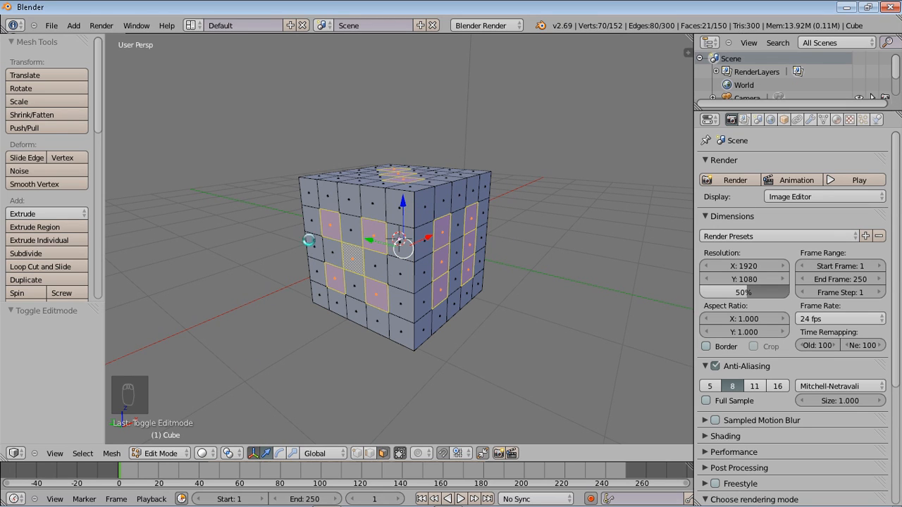
mouse_move(177, 251)
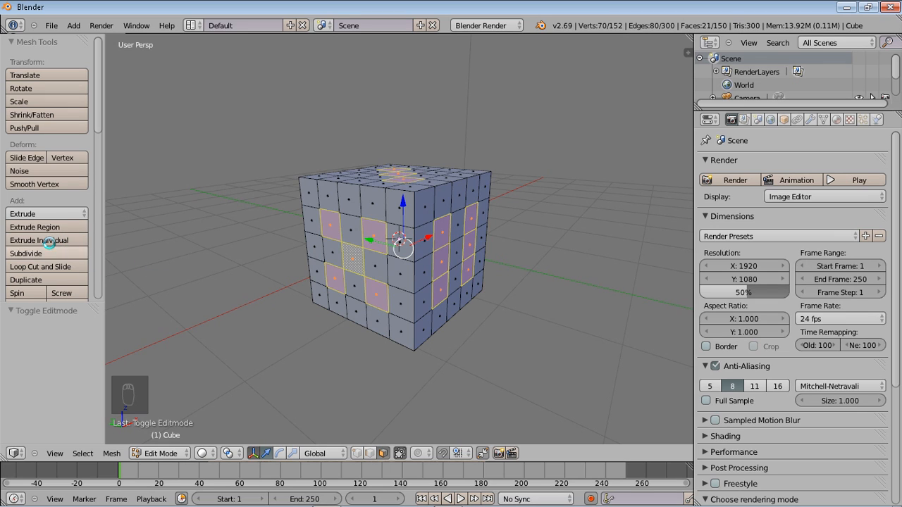
mouse_move(40, 240)
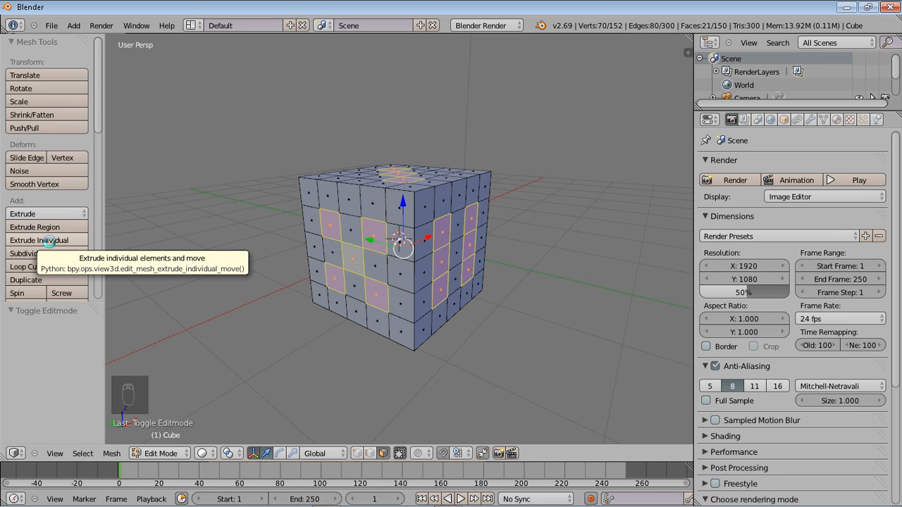
Extrude the 21 pip faces individually with zero offset
click(39, 239)
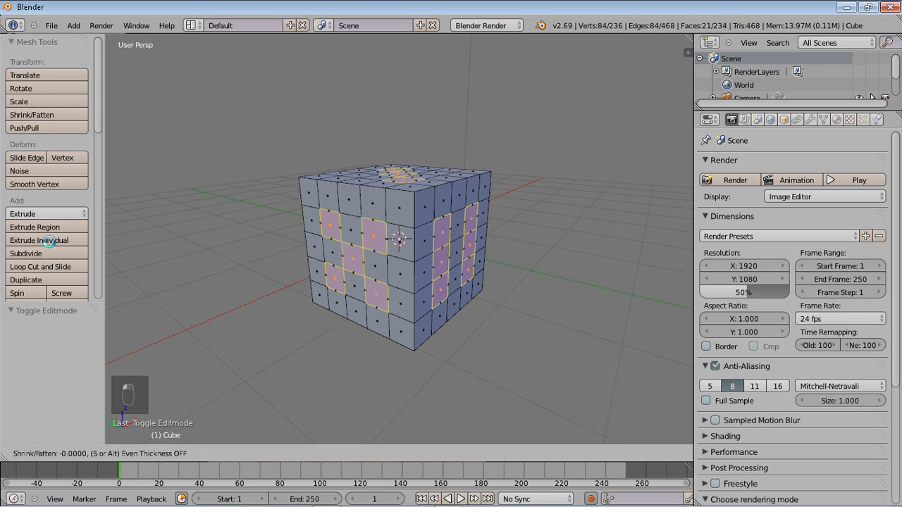
click(39, 240)
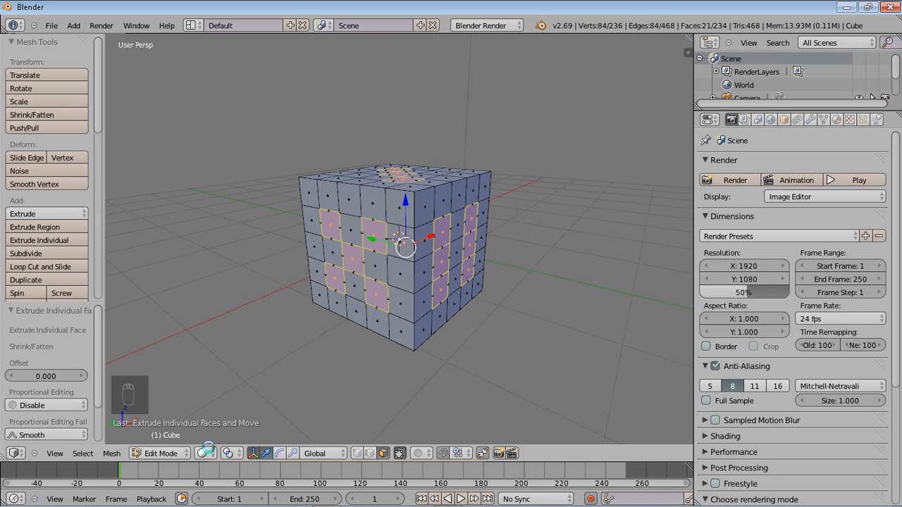
mouse_move(231, 454)
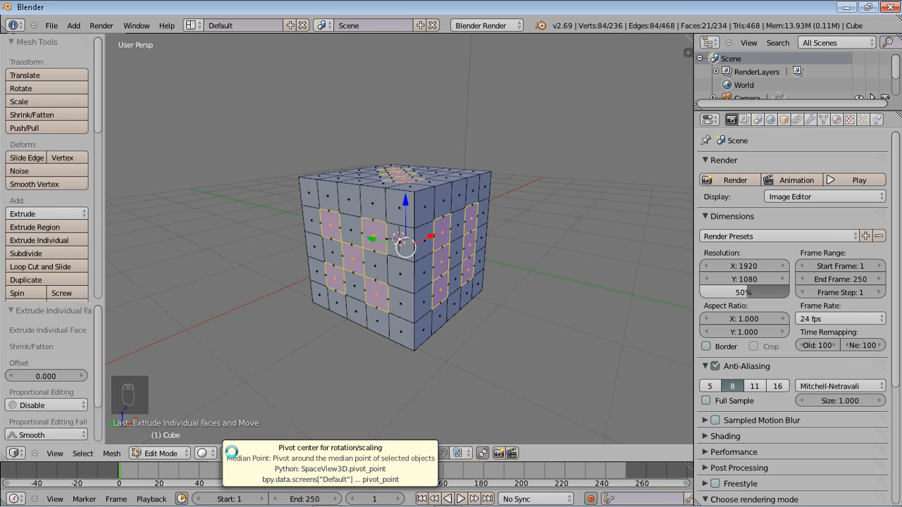
Set pivot to Individual Origins, scale the pip faces to 0.8, and extrude them again
click(233, 454)
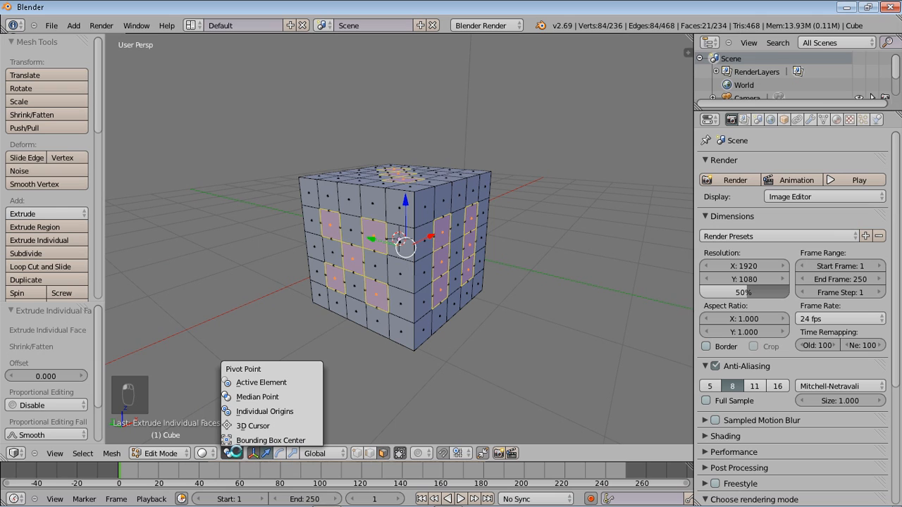
mouse_move(257, 397)
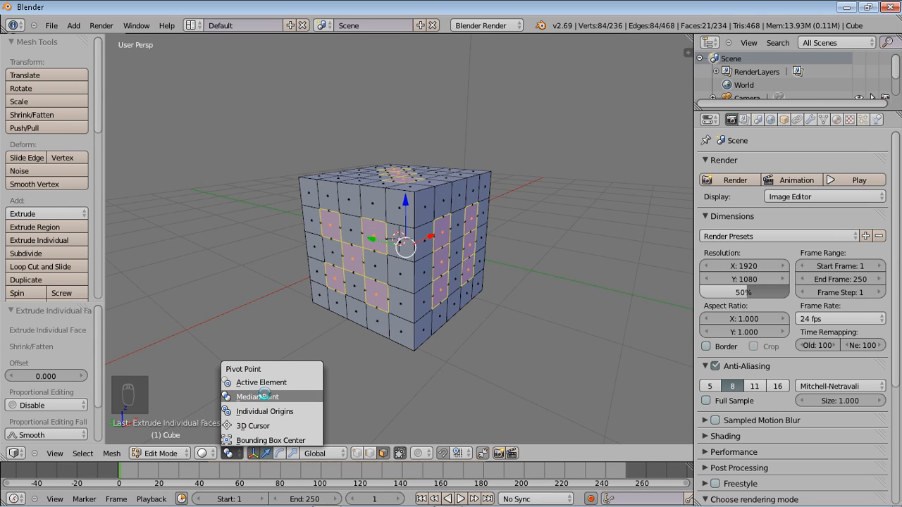
click(257, 396)
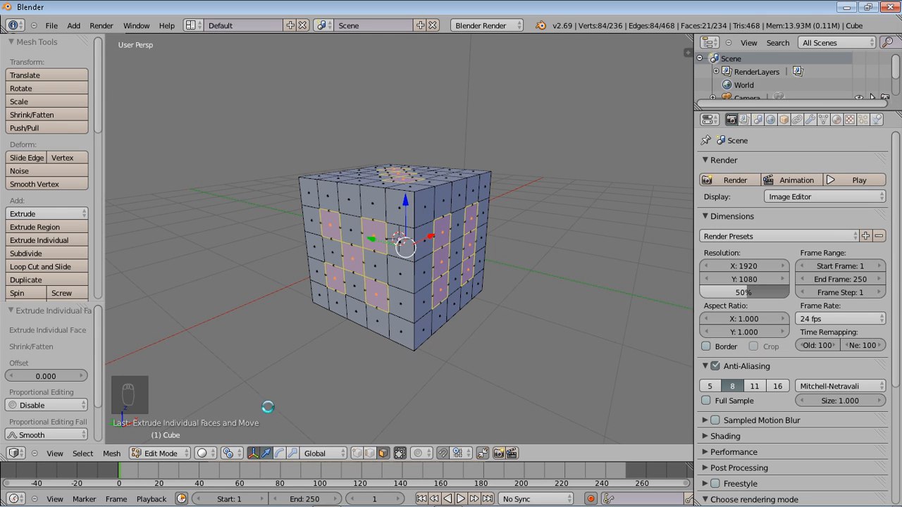
click(231, 454)
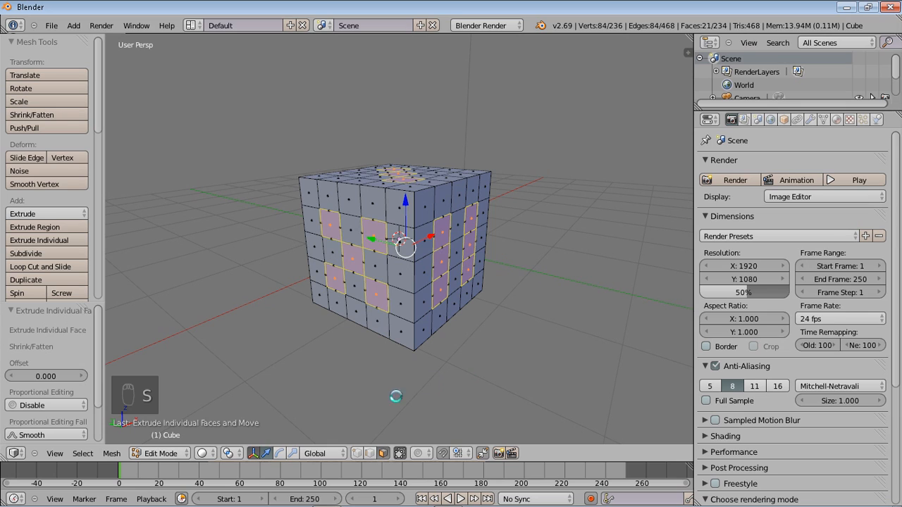
click(231, 454)
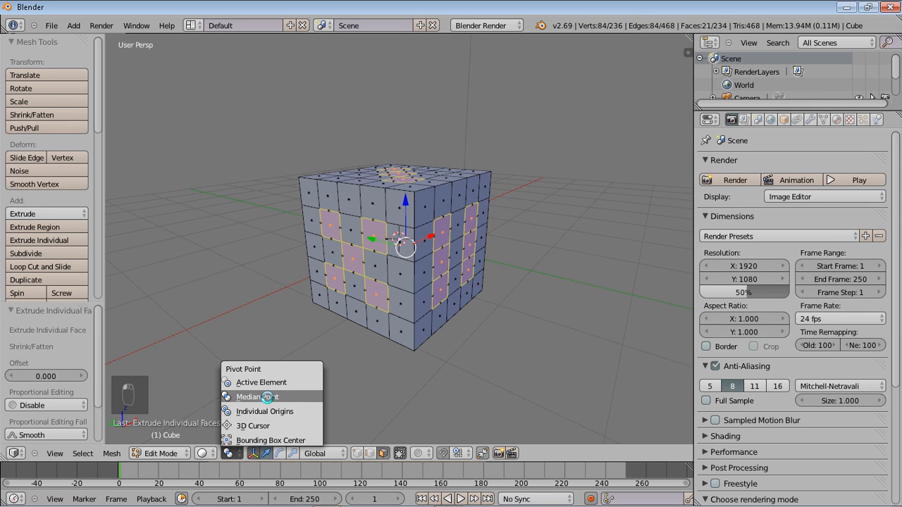
click(257, 396)
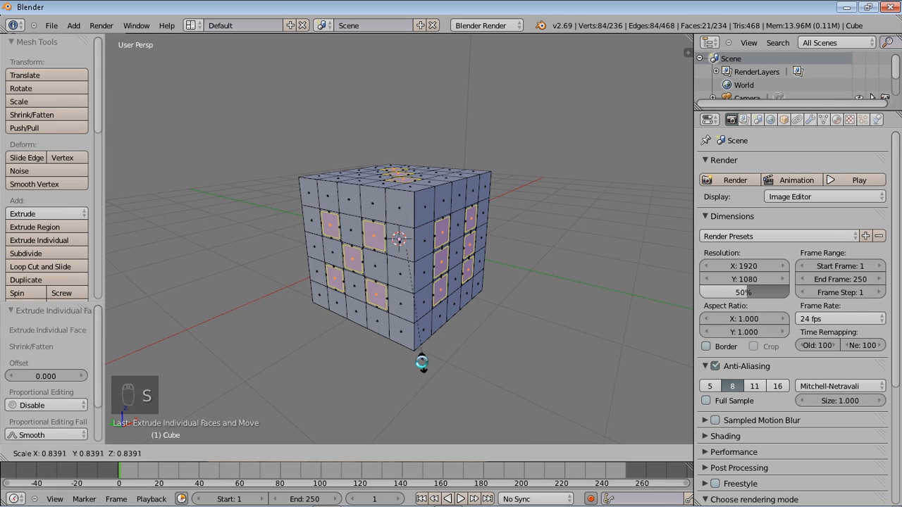
key(s)
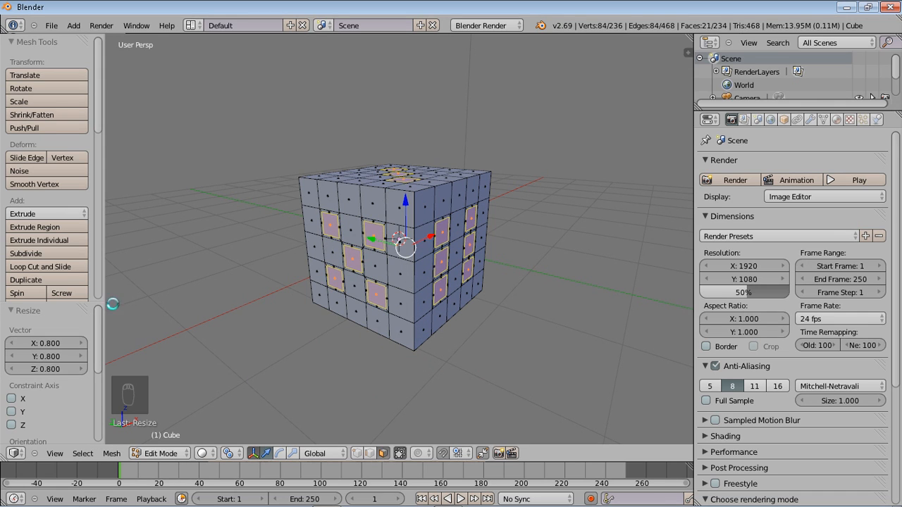
mouse_move(48, 236)
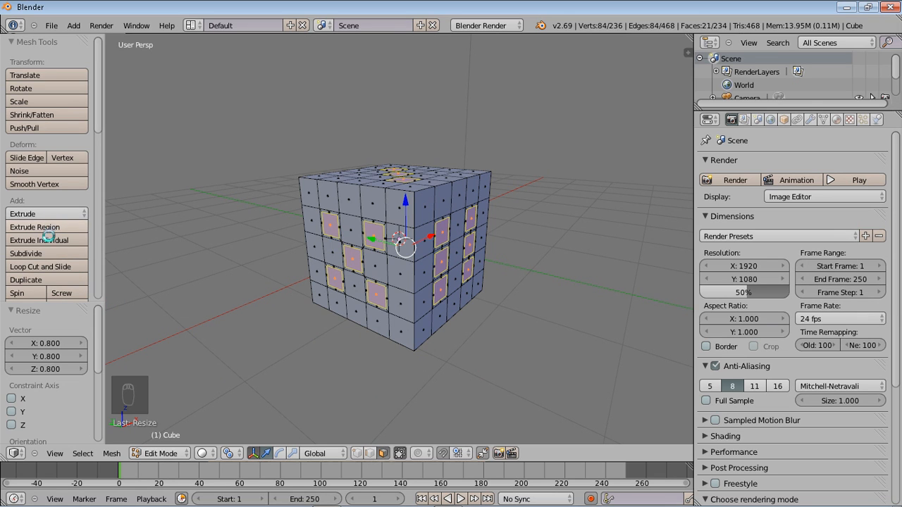
click(40, 240)
text(b)
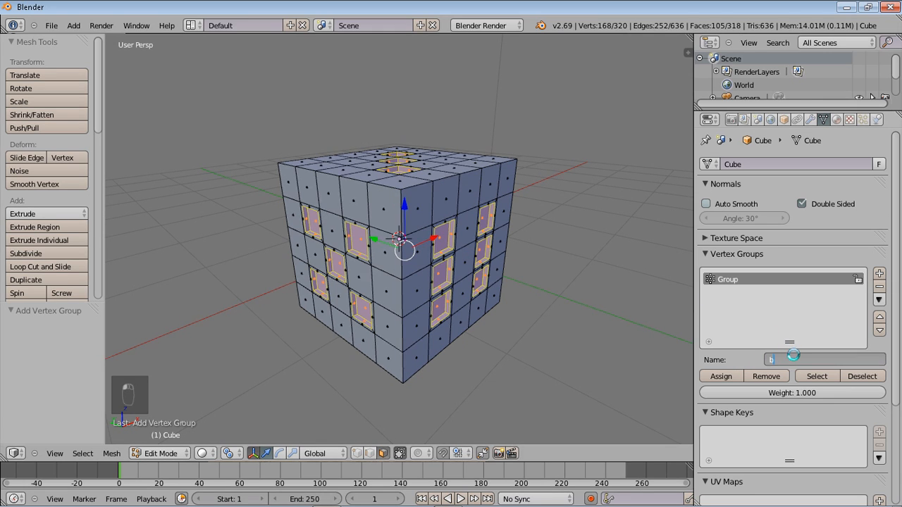
Name the pip vertex group 'black' and invert the selection to the other faces
text(lack)
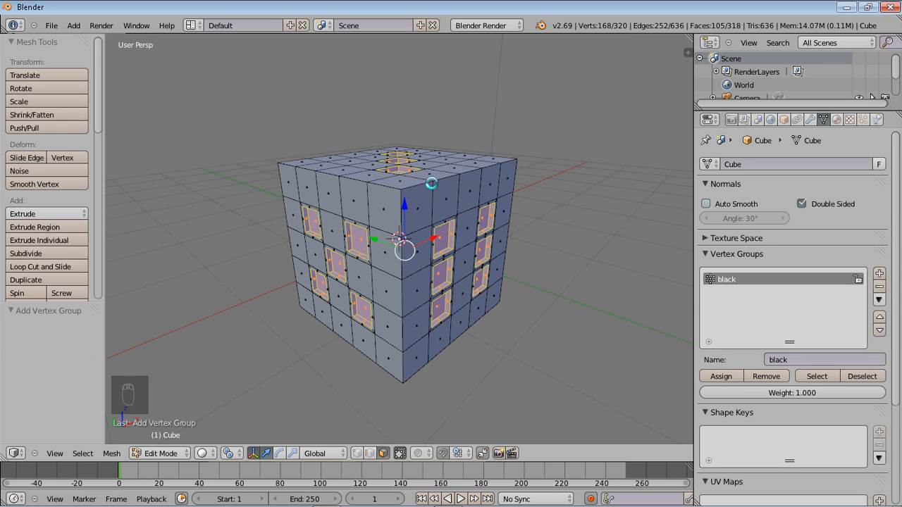
key(ctrl+i)
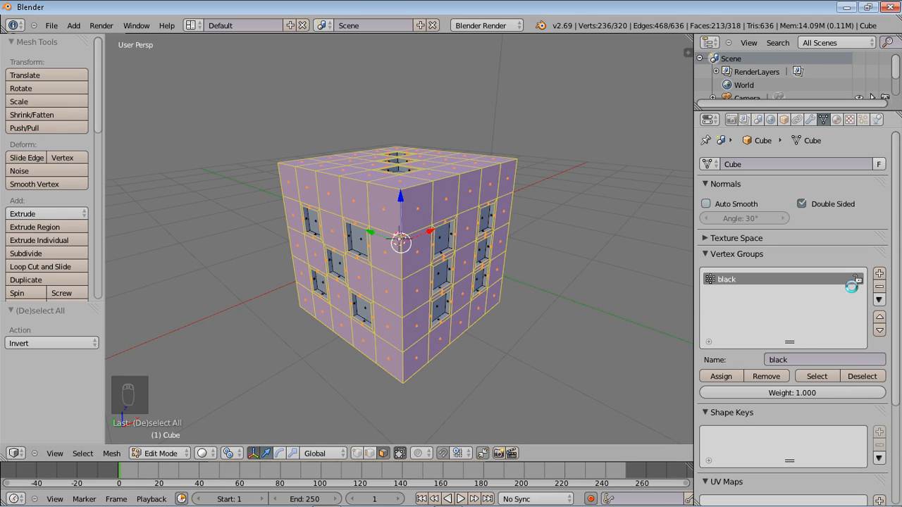
Add a 'white' vertex group for the 213 non-pip faces, verify it selects them, and return to object mode
click(879, 274)
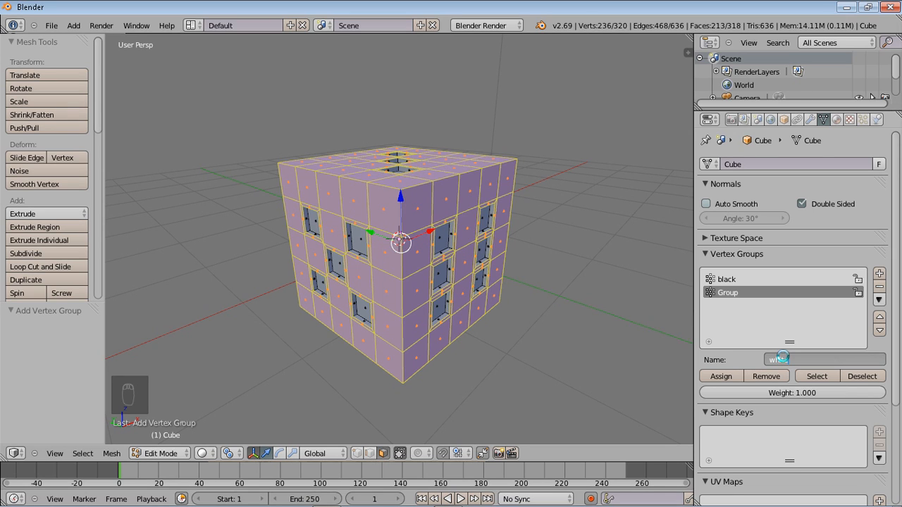
text(white)
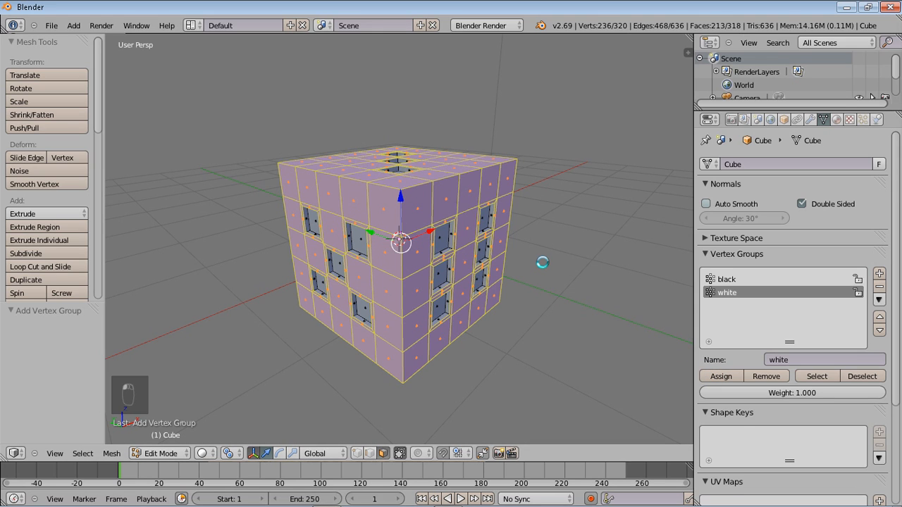
key(a)
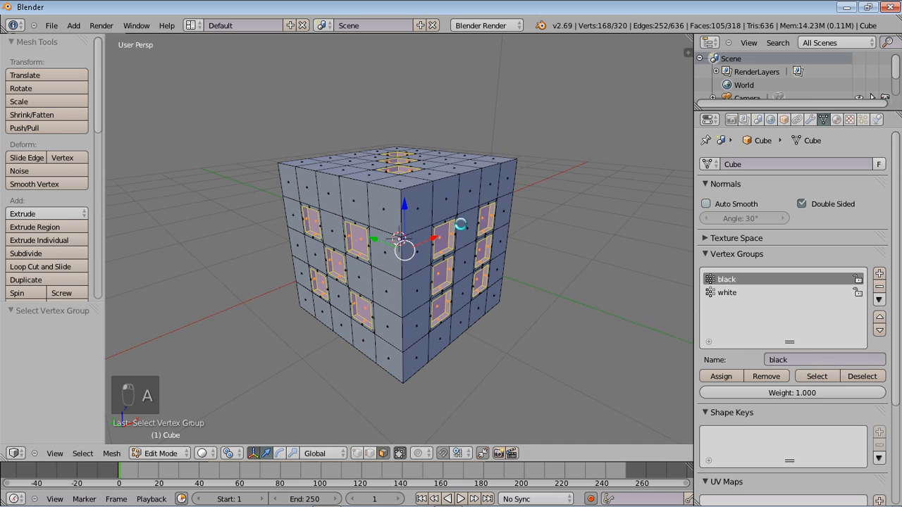
key(a)
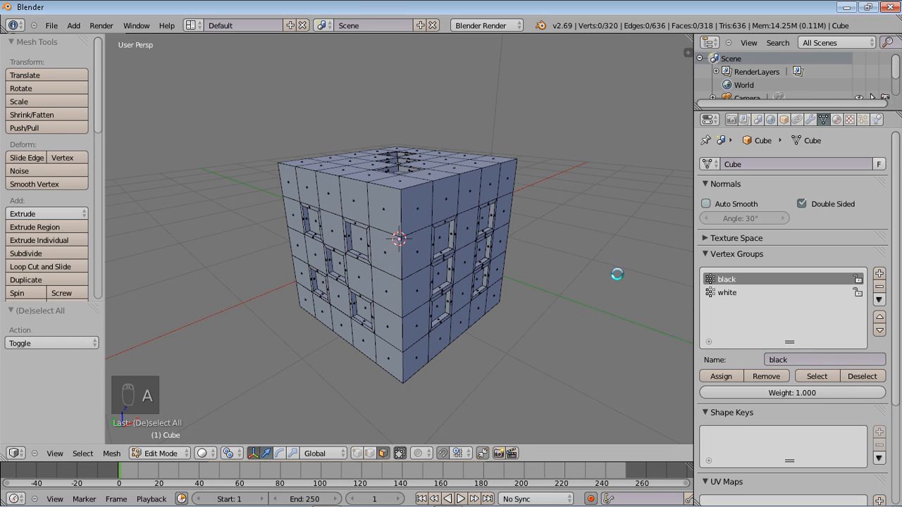
click(728, 292)
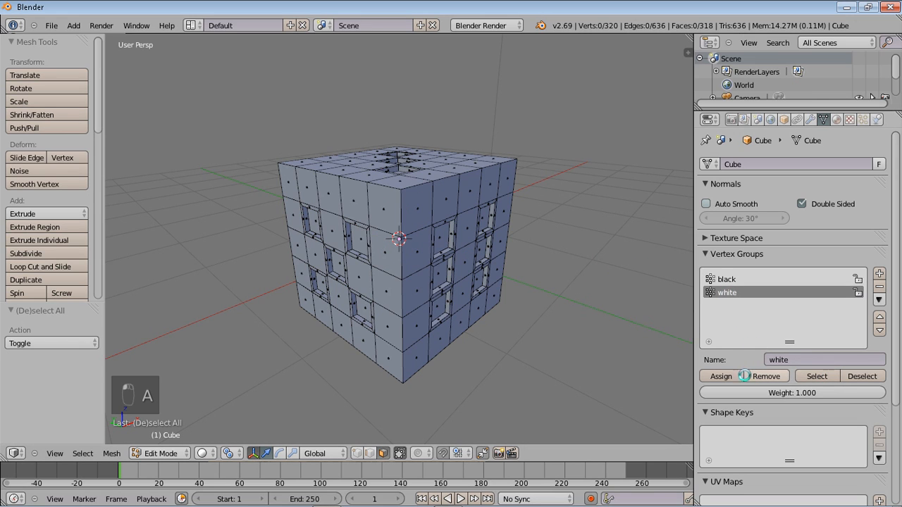
click(817, 375)
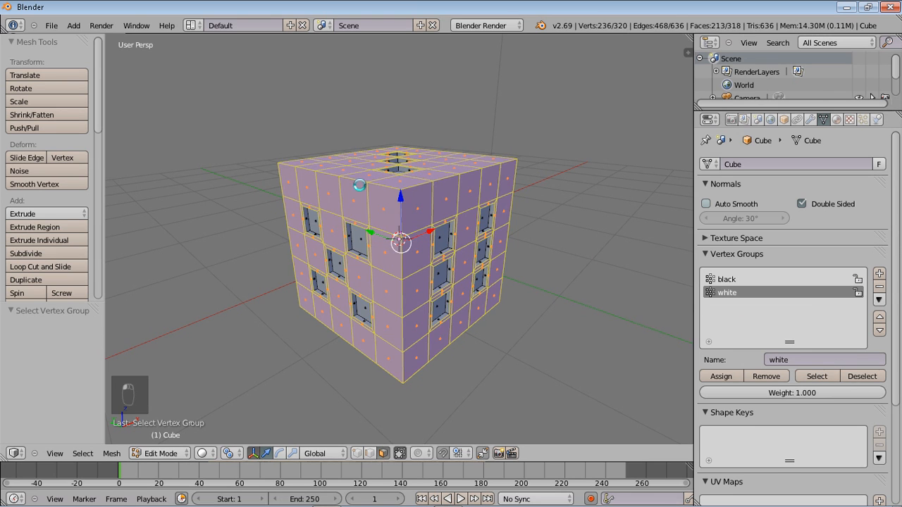
key(a)
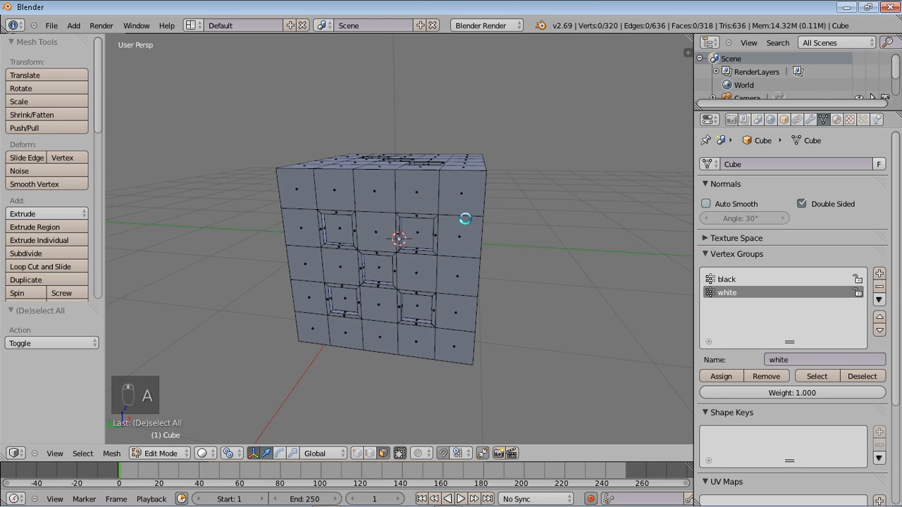
key(Tab)
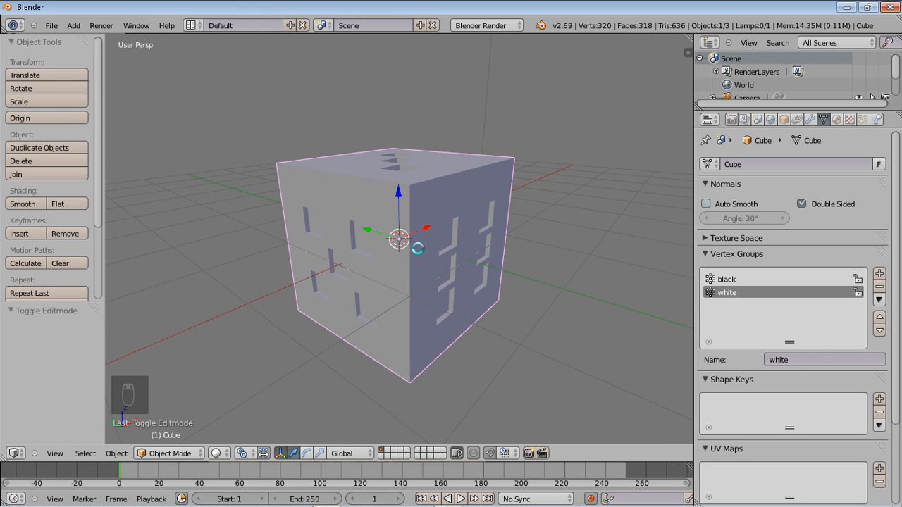
key(z)
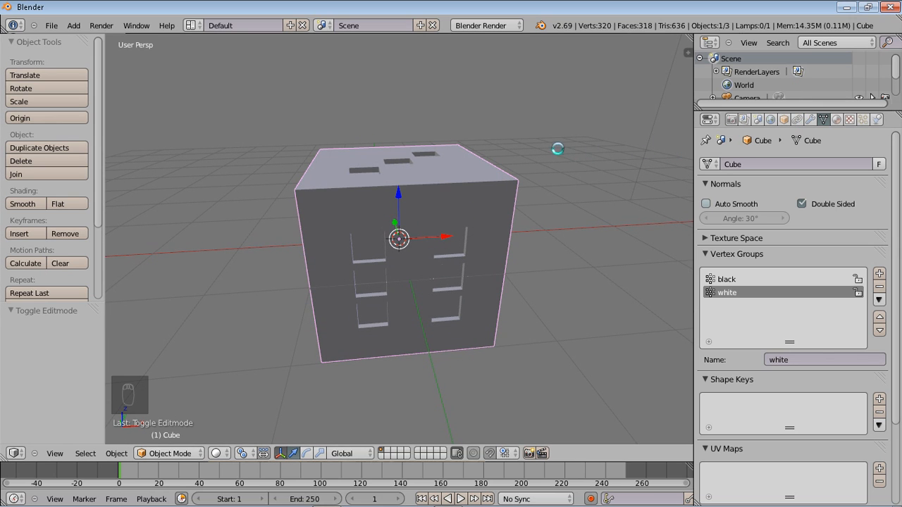
mouse_move(505, 172)
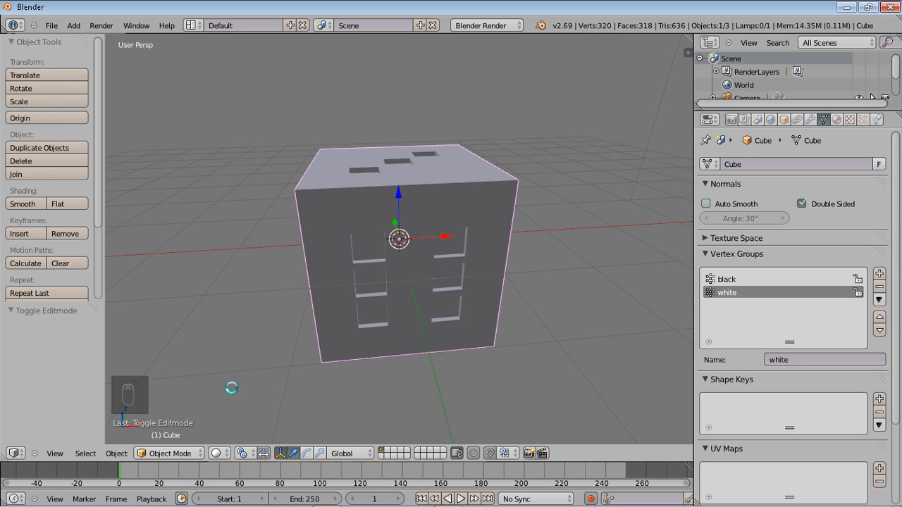
key(Tab)
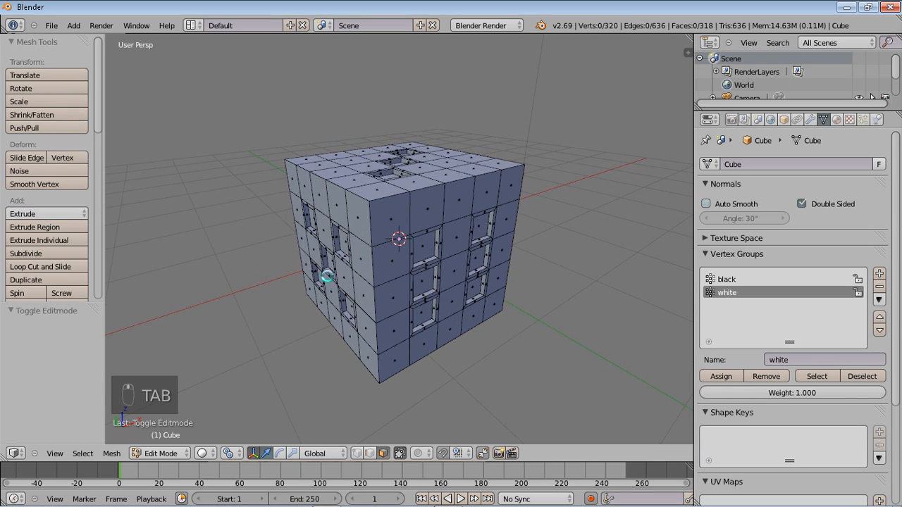
key(Tab)
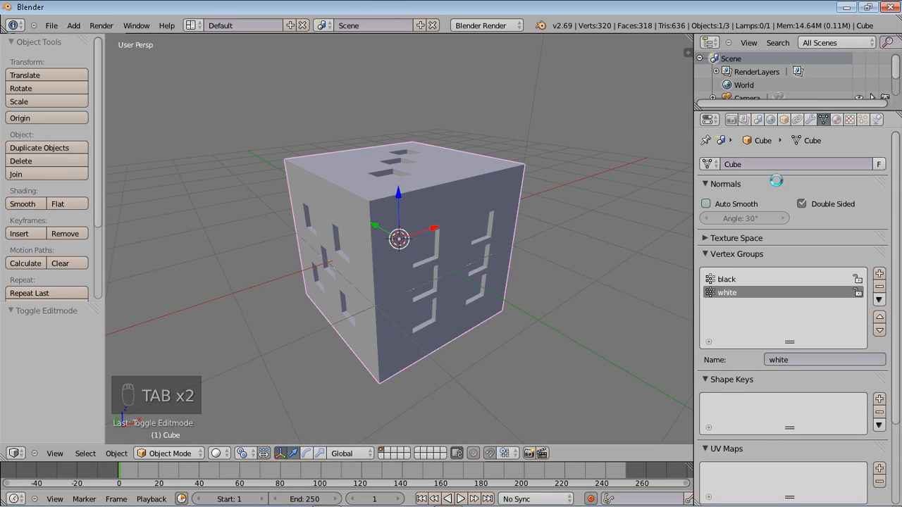
mouse_move(809, 119)
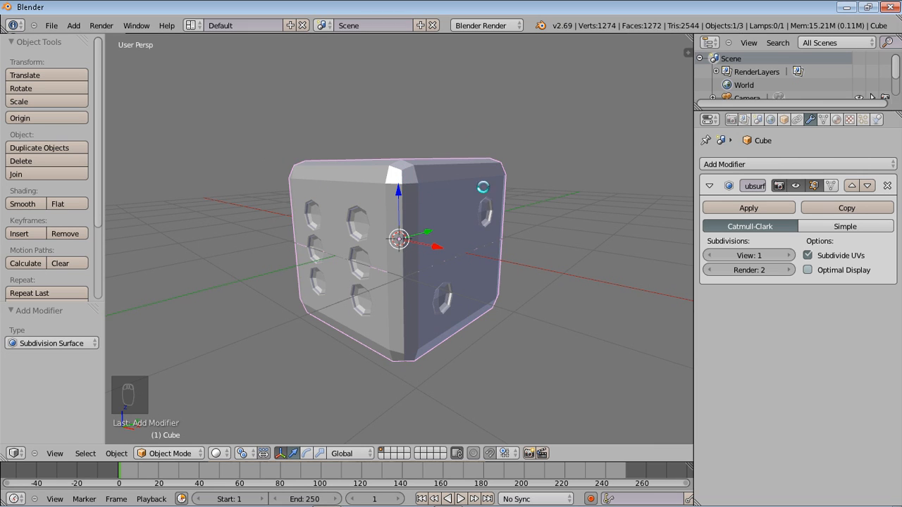
Raise the Subdivision Surface modifier's viewport subdivisions to 3
click(788, 255)
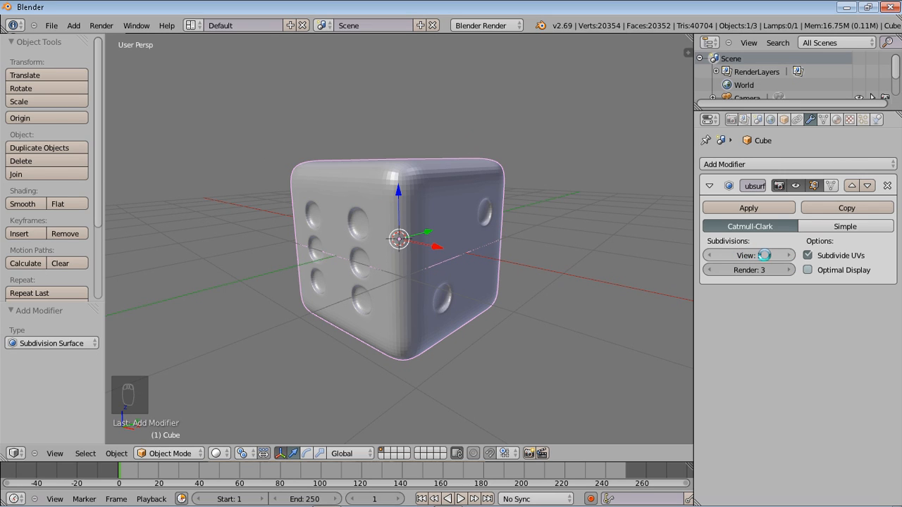
mouse_move(750, 256)
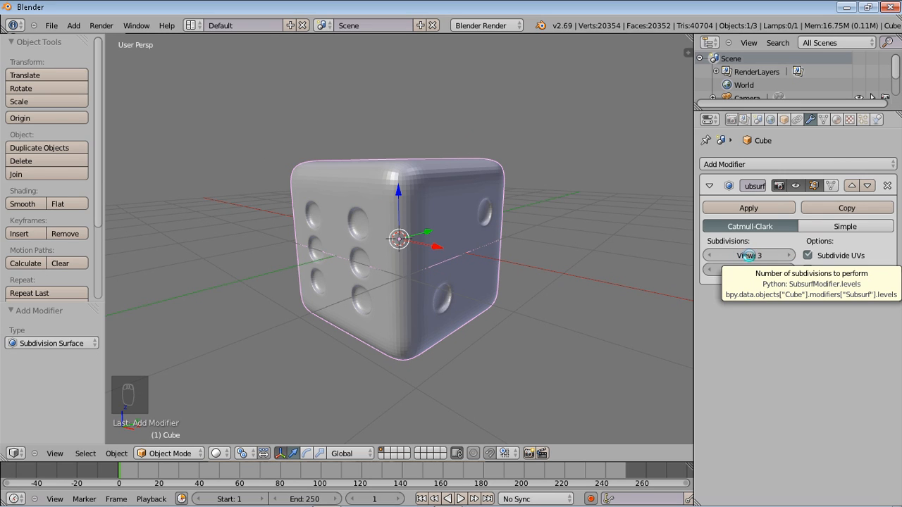
mouse_move(601, 243)
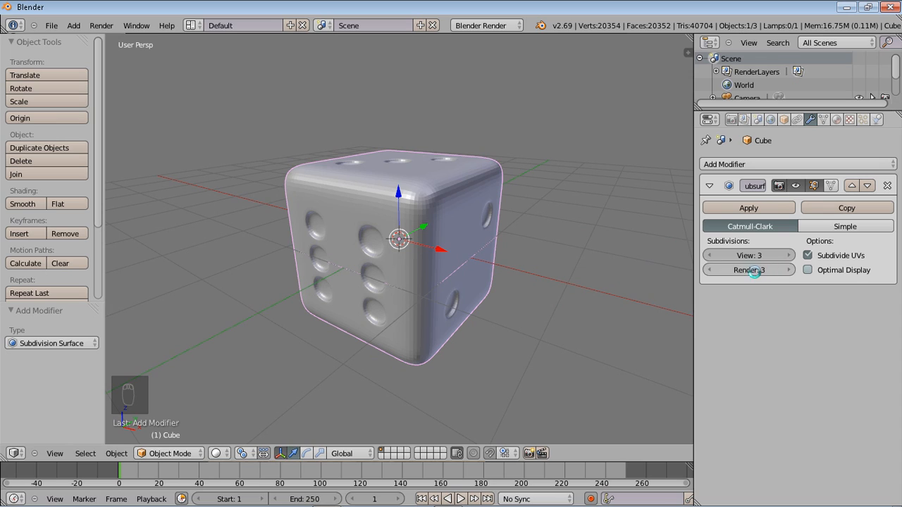
mouse_move(749, 271)
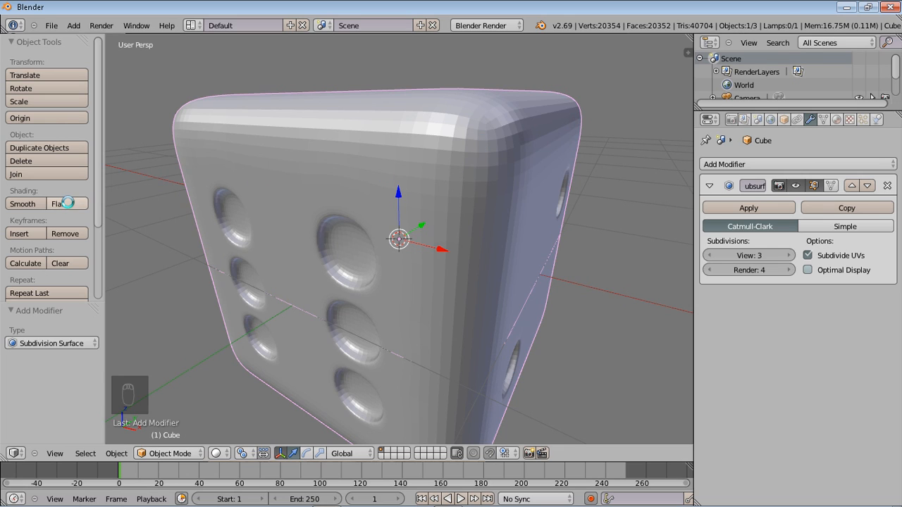
Toggle the dice shading to Flat, then settle on Smooth for a clean rounded surface
click(55, 203)
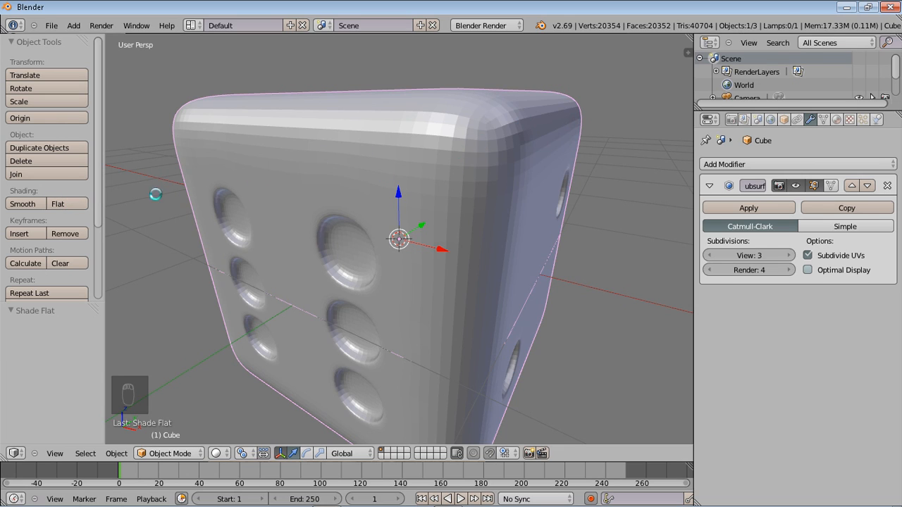
click(23, 203)
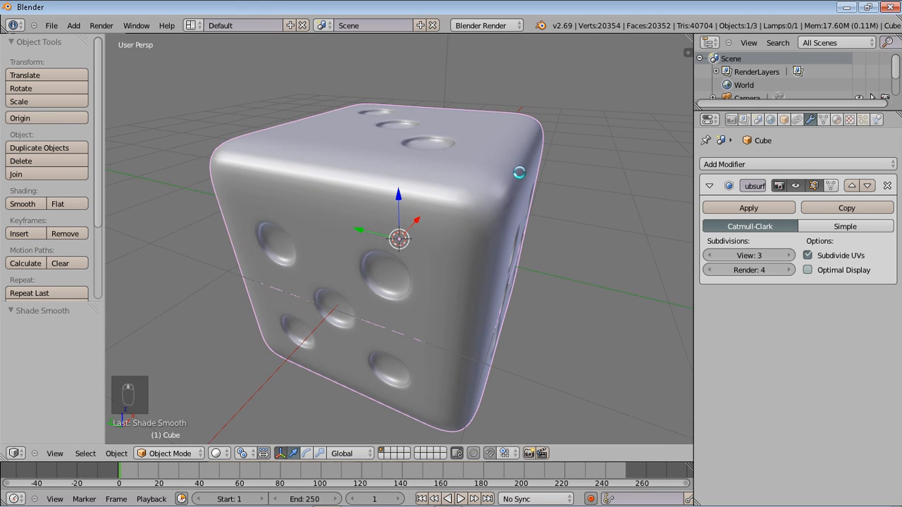
In vertex select mode, scale the dice's corner vertices down to about 0.926, then return to Object Mode
key(Tab)
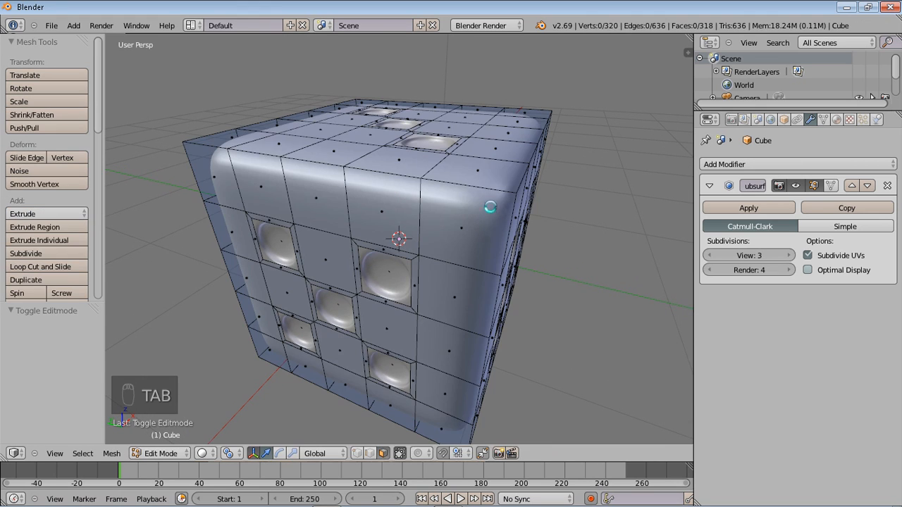
key(ctrl+tab)
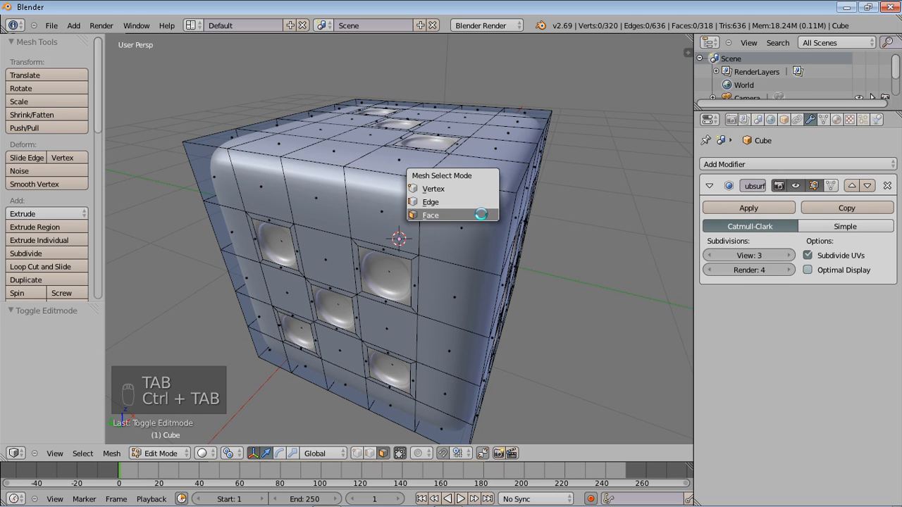
click(432, 189)
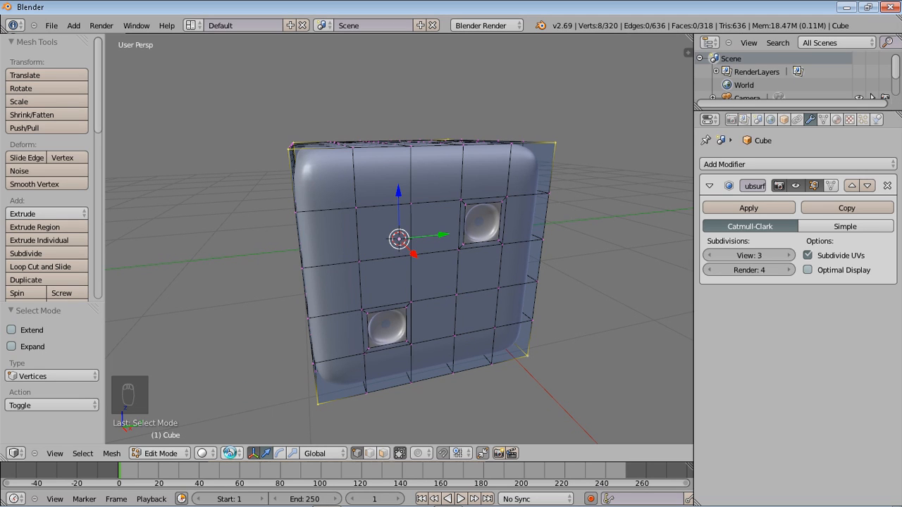
click(231, 453)
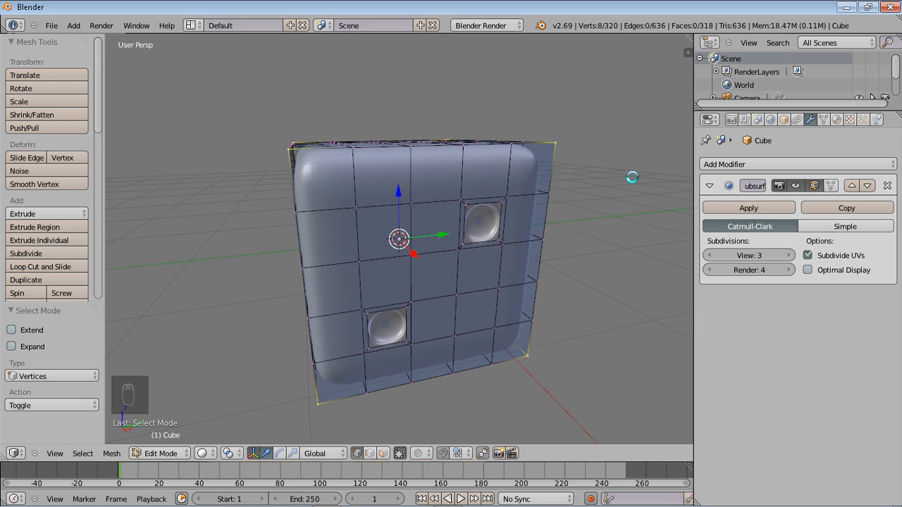
key(s)
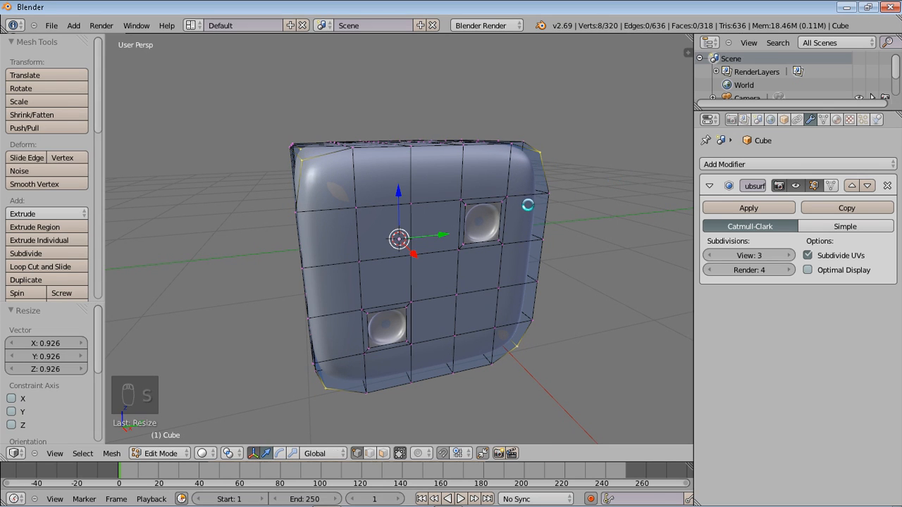
key(Tab)
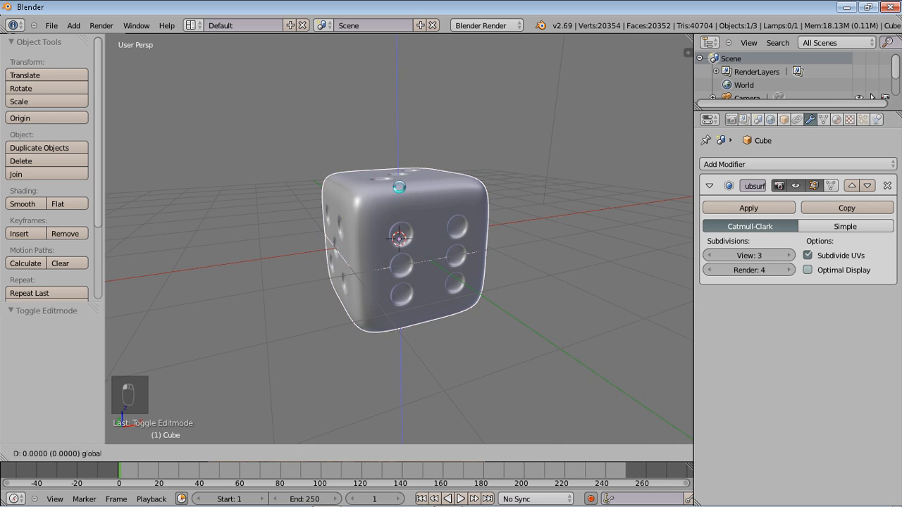
Move the dice one unit up along Z and snap the 3D cursor back to the scene centre
drag(398, 240, 397, 175)
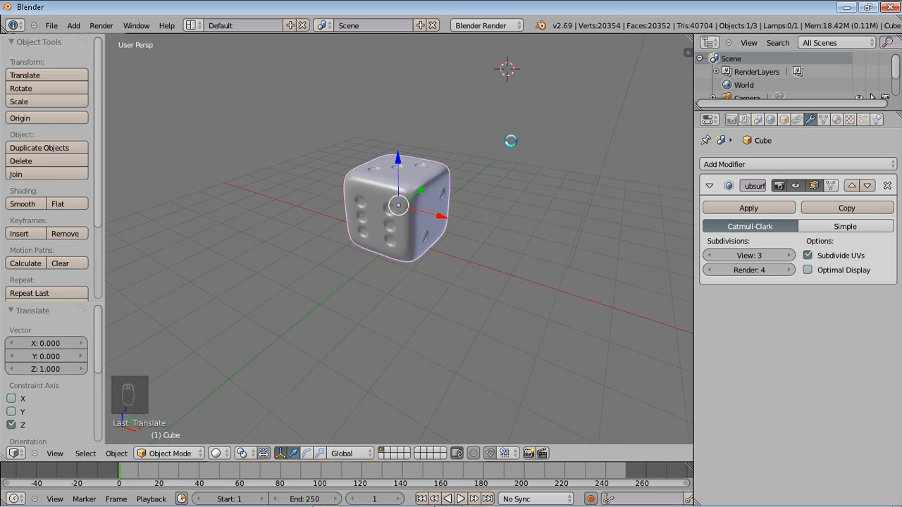
key(shift+s)
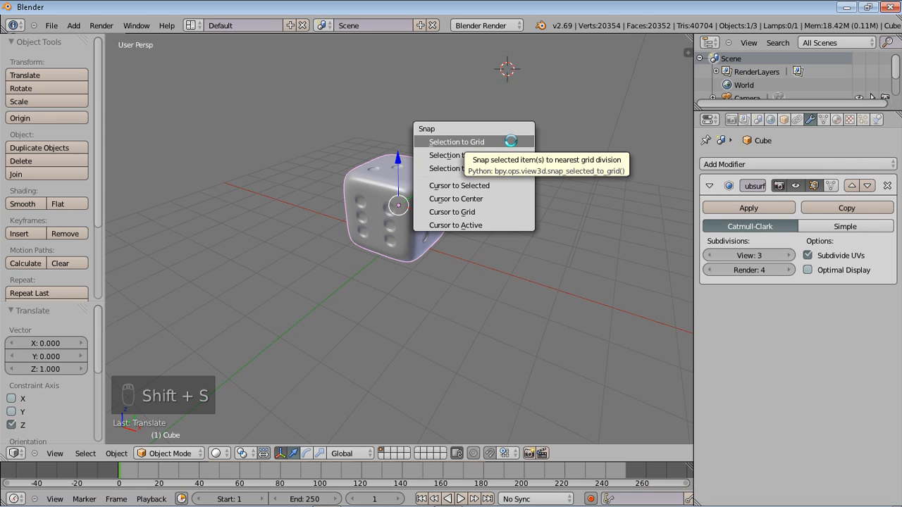
click(457, 198)
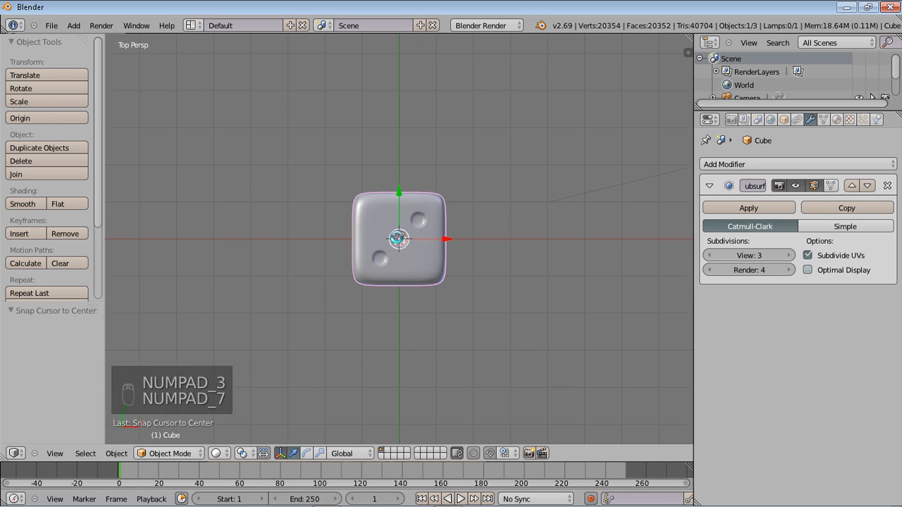
From Front view, add a plane at the world centre beneath the dice via command search
key(KP_1)
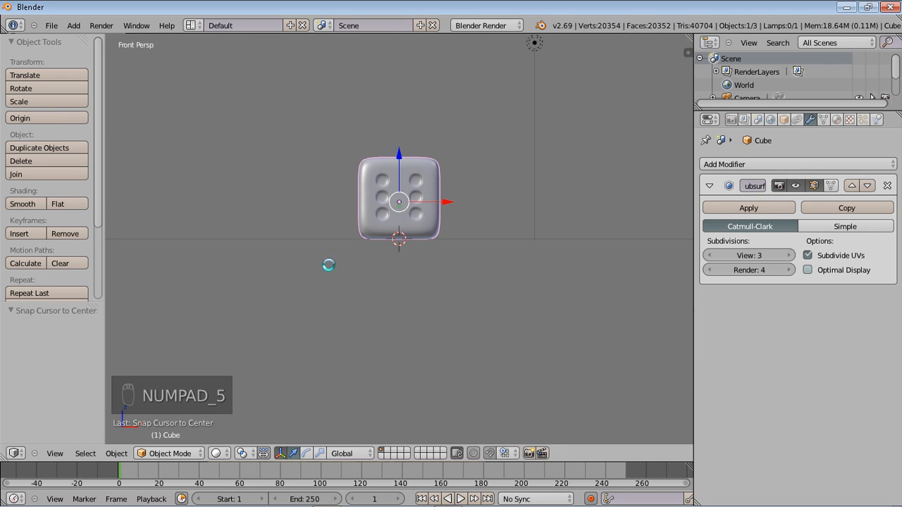
key(space)
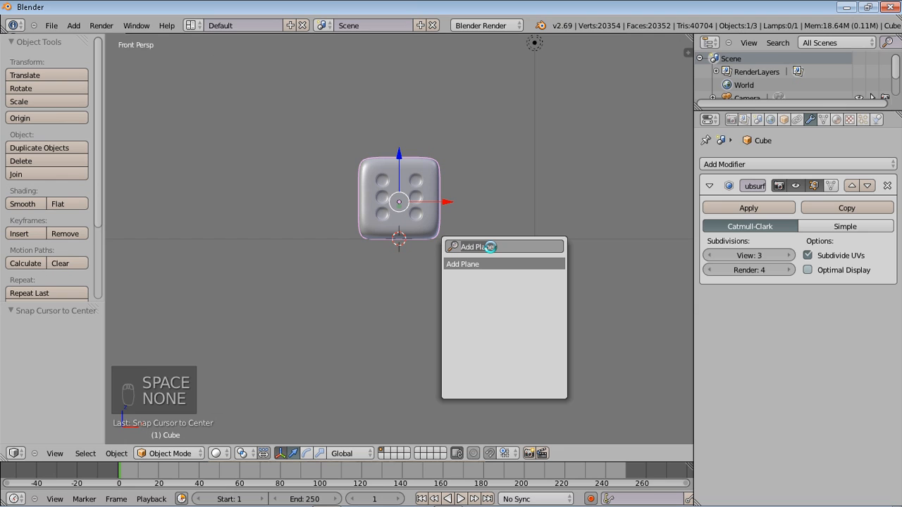
click(463, 264)
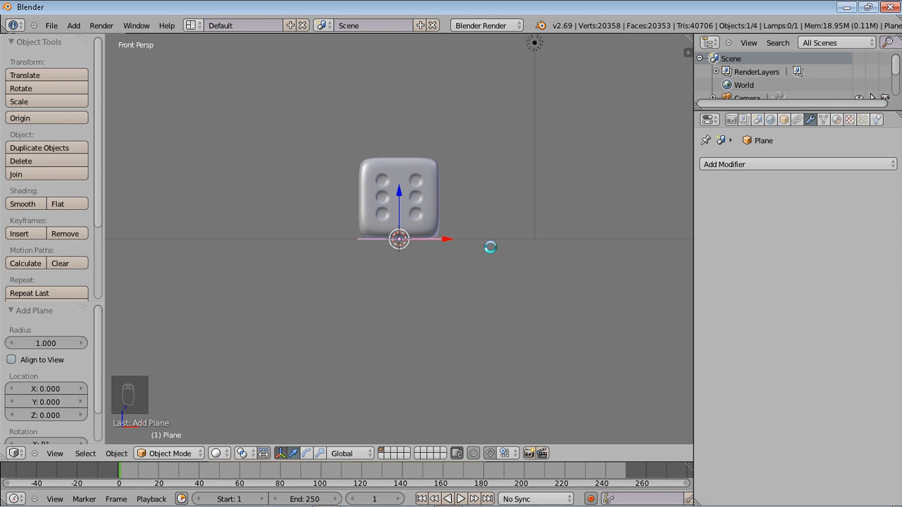